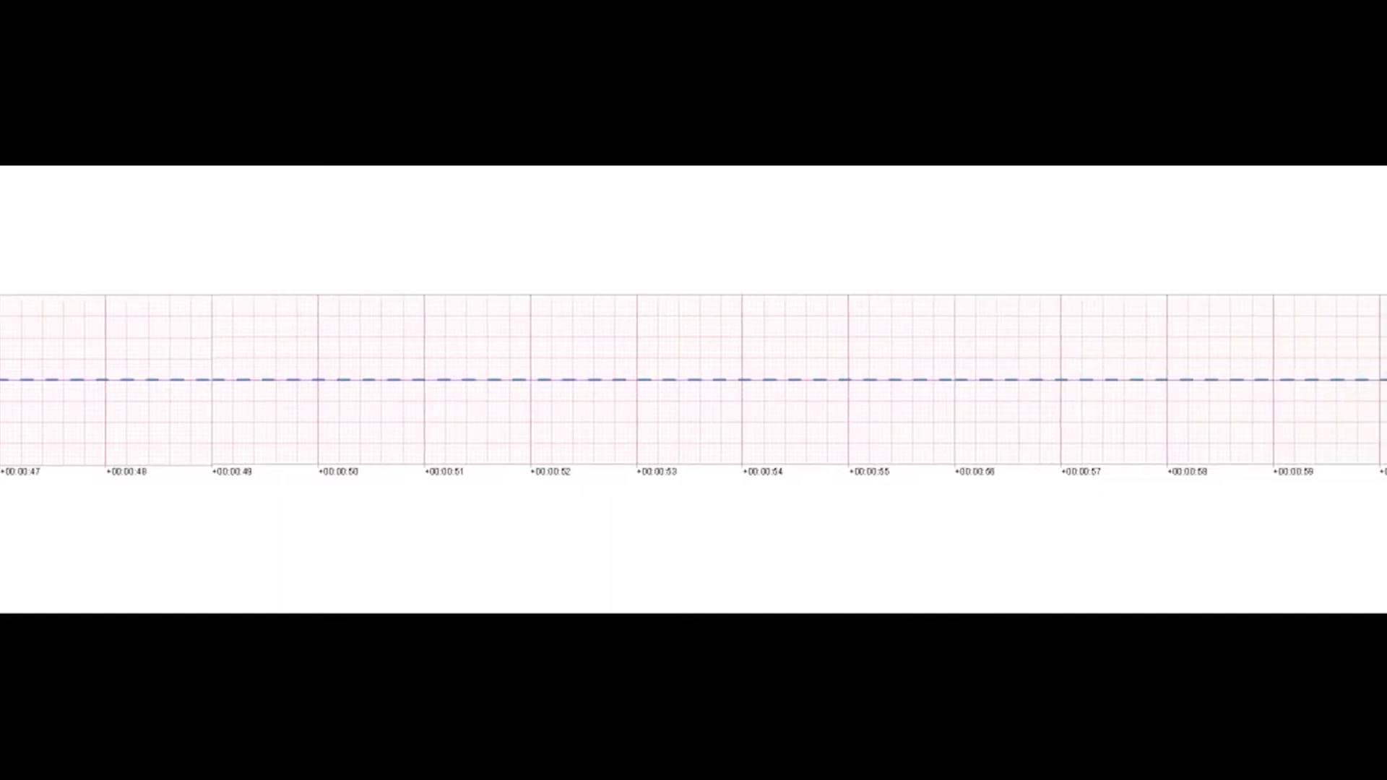
scroll(right, 3)
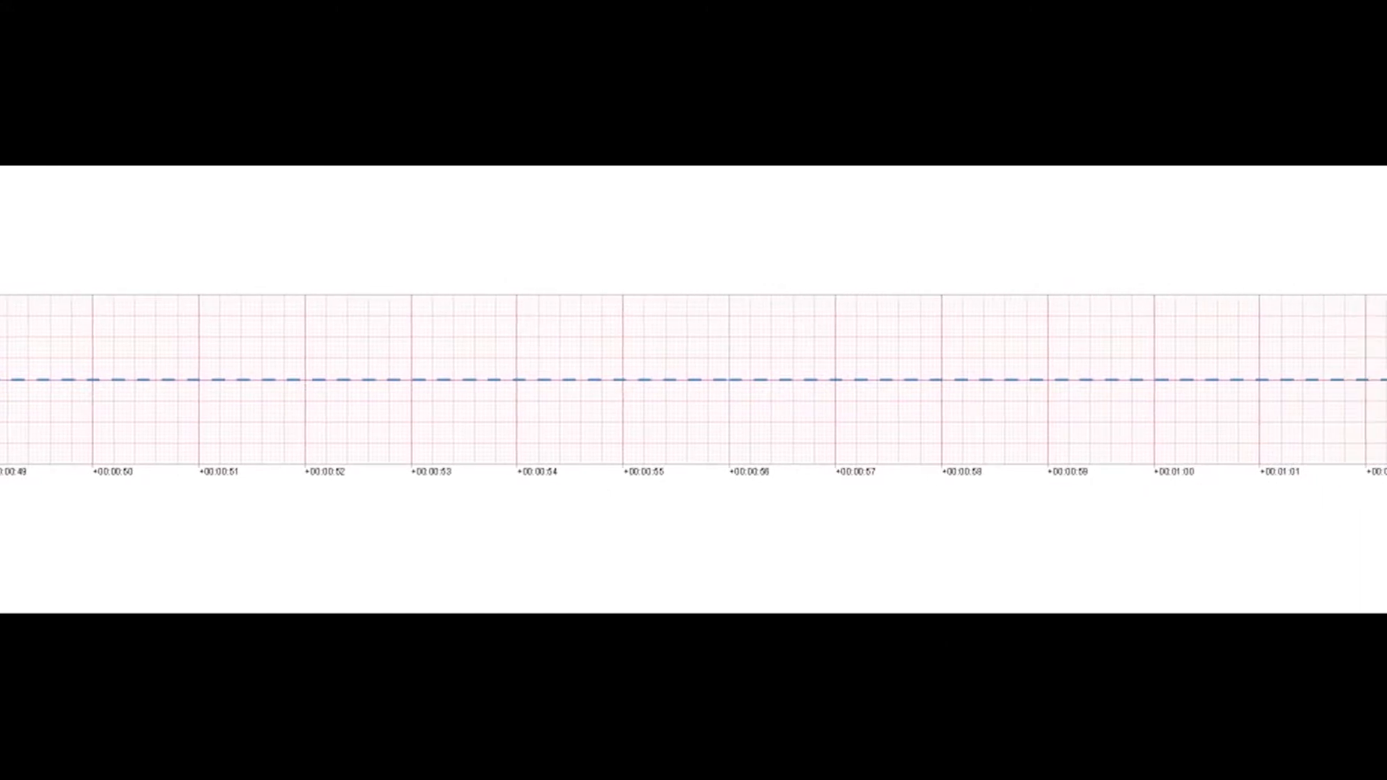
scroll(right, 3)
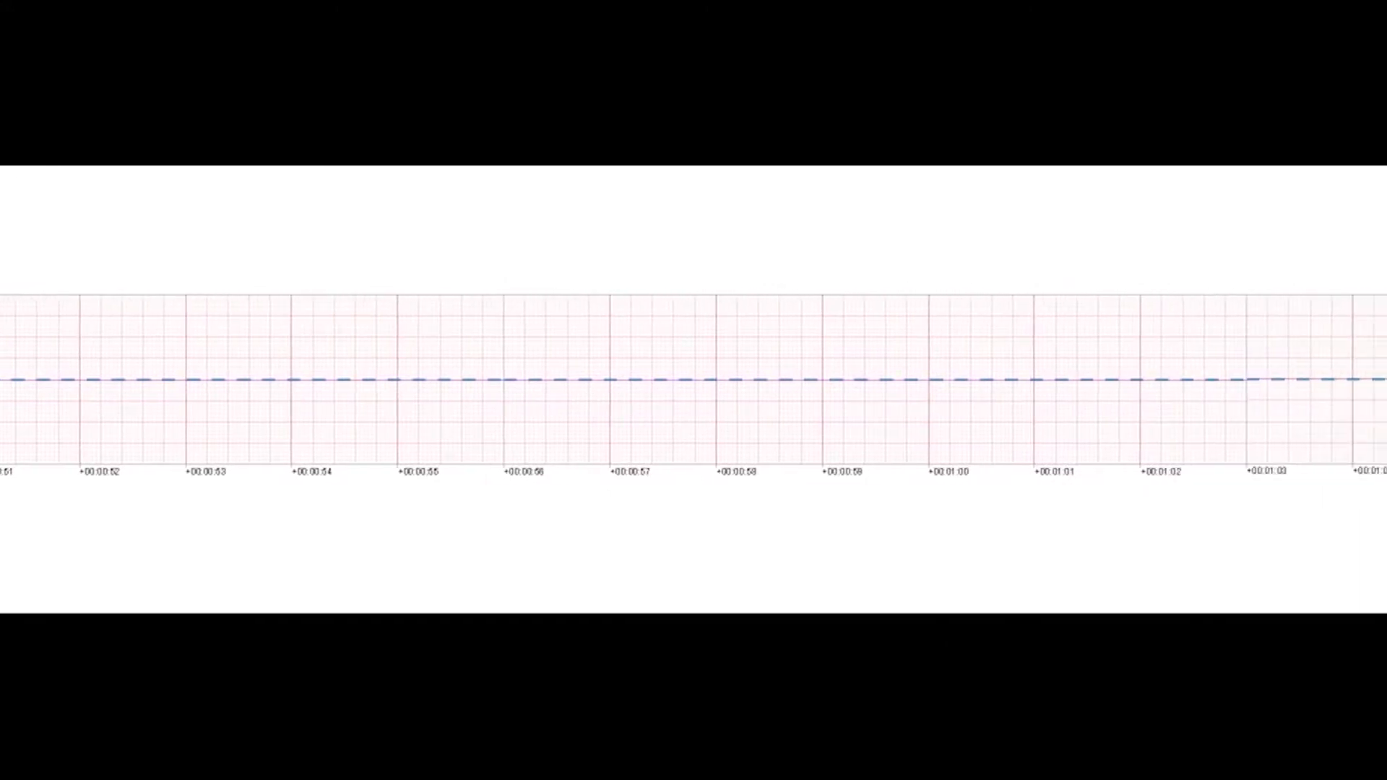
scroll(right, 3)
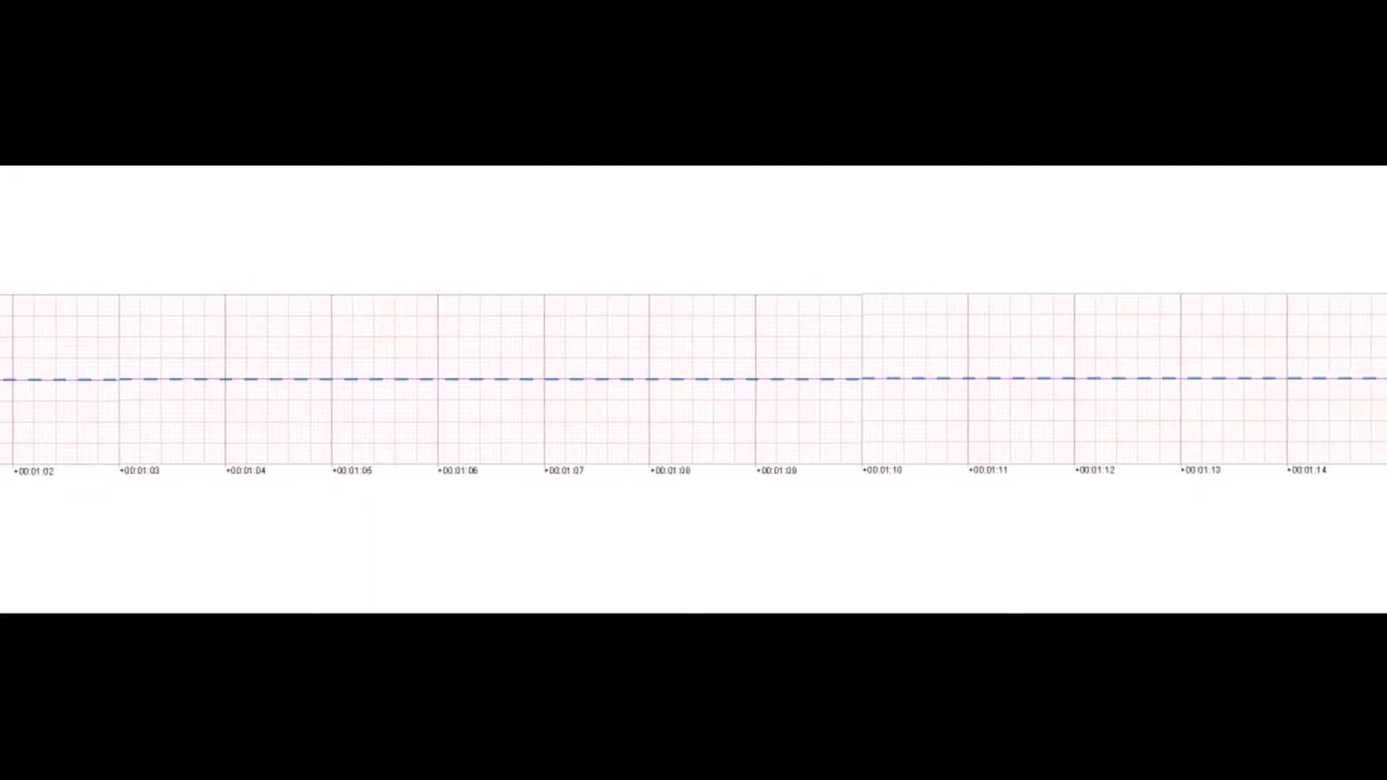
scroll(right, 3)
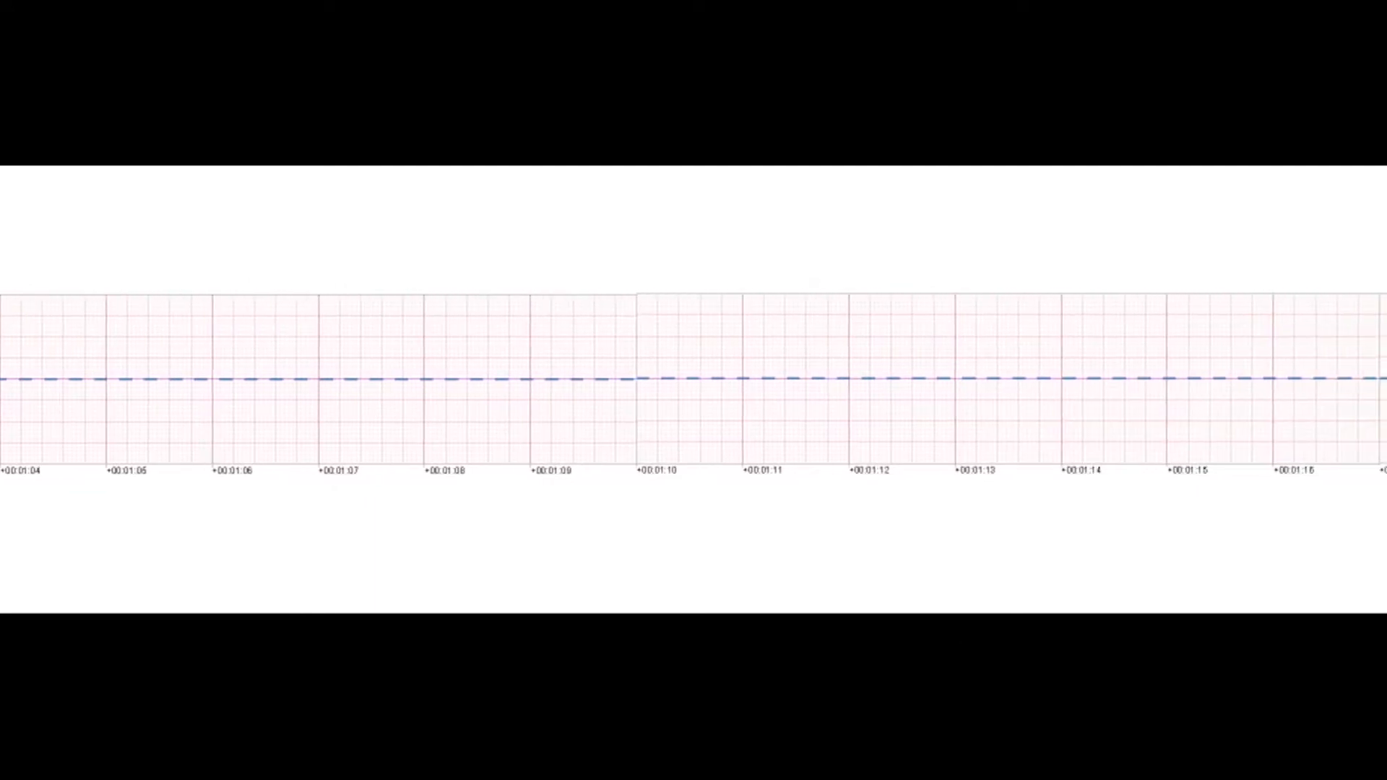
scroll(right, 3)
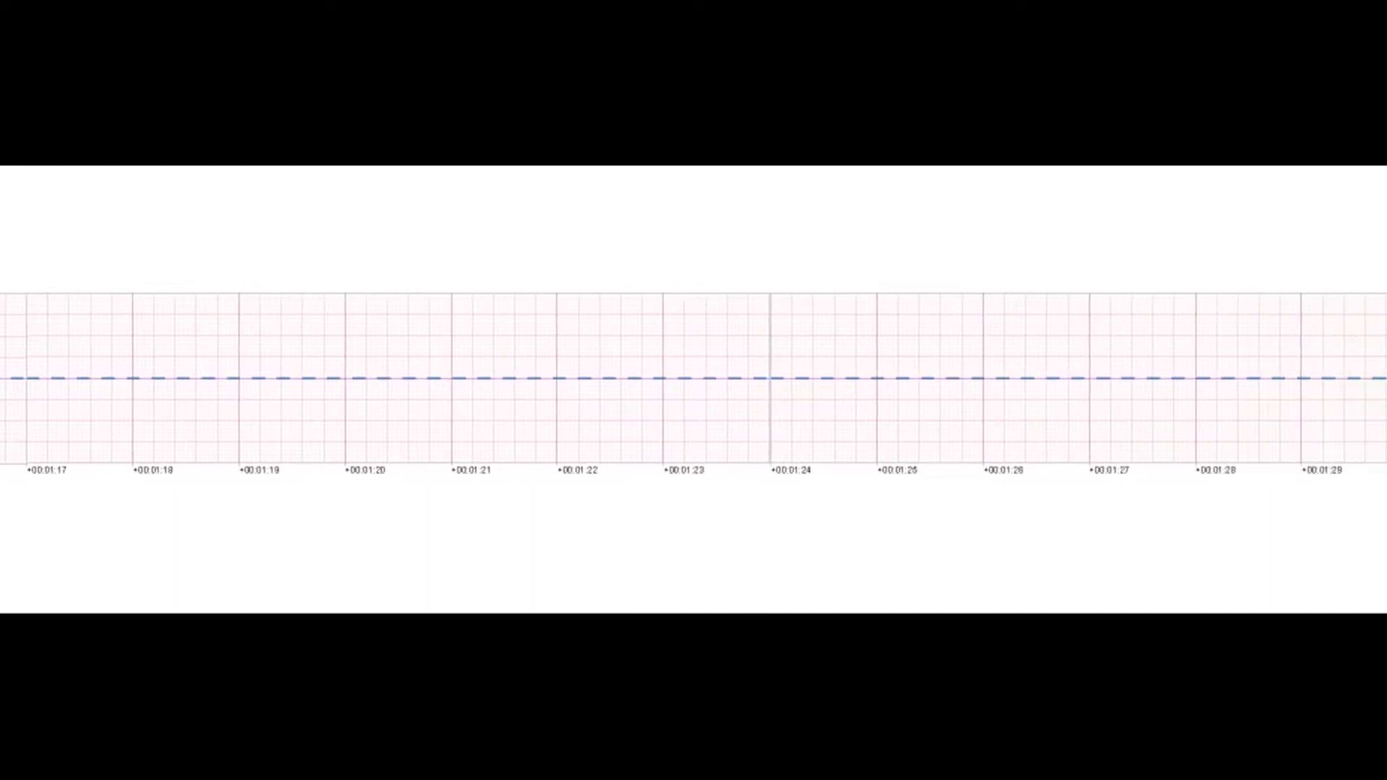
scroll(right, 3)
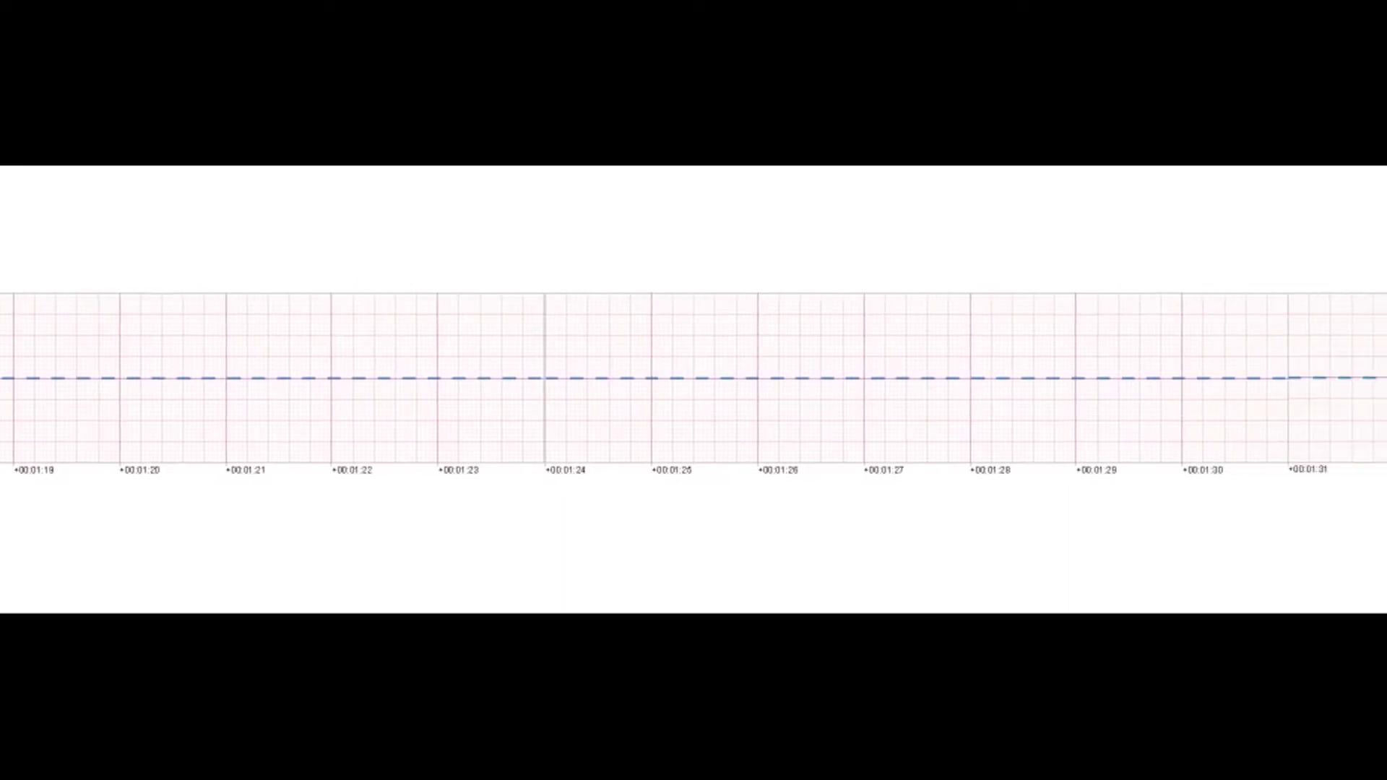